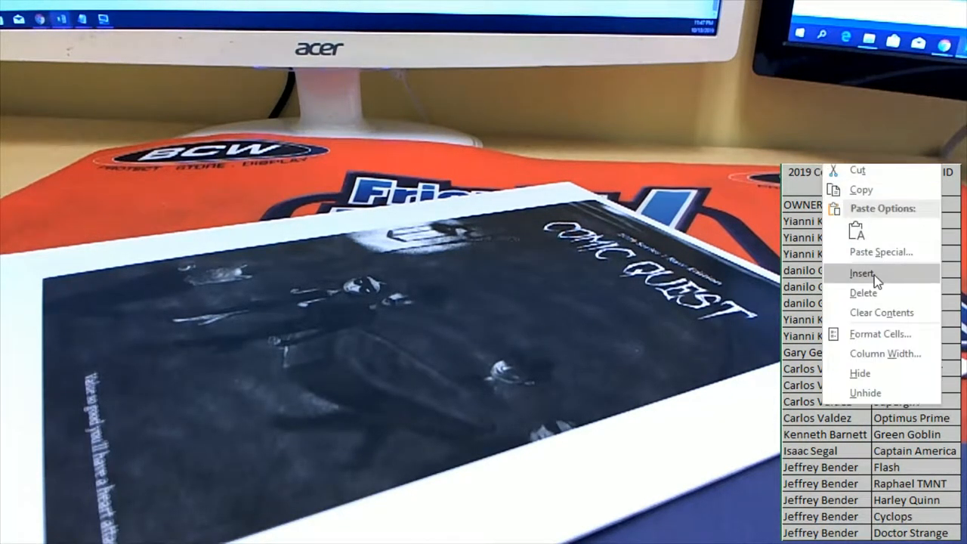
Step: Insert the cut rows at the top of the table so one owner's five characters lead
click(862, 273)
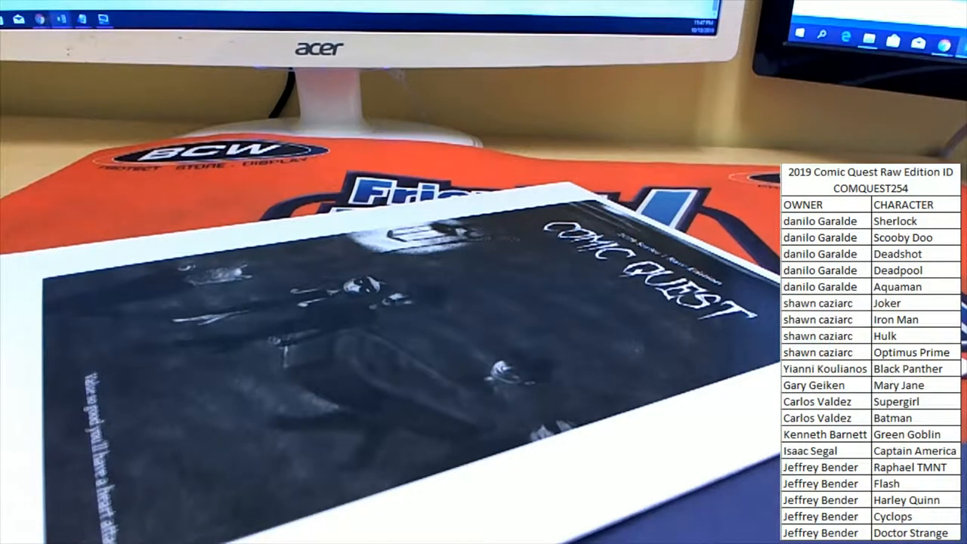